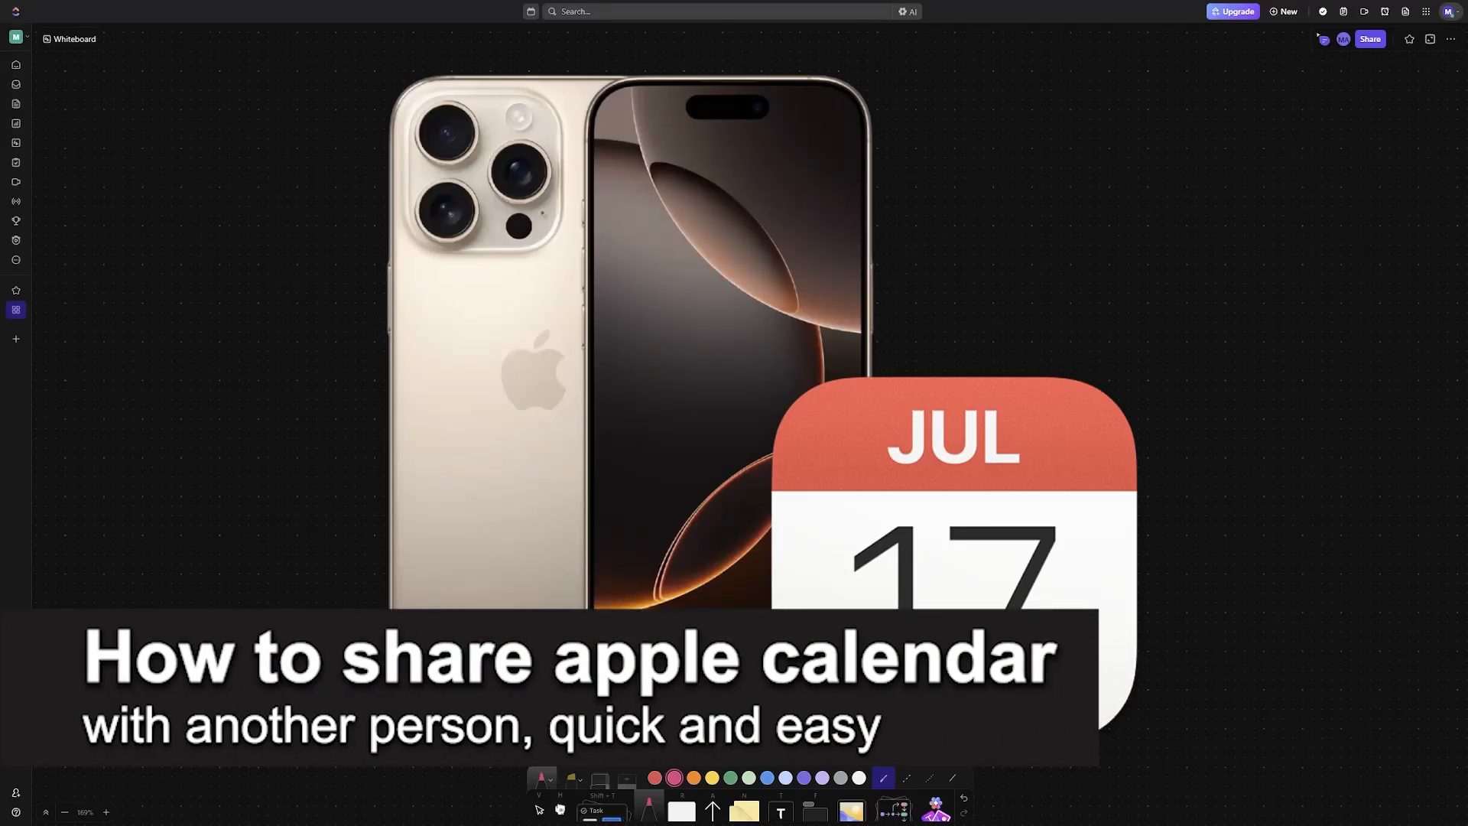
pyautogui.moveTo(991, 311)
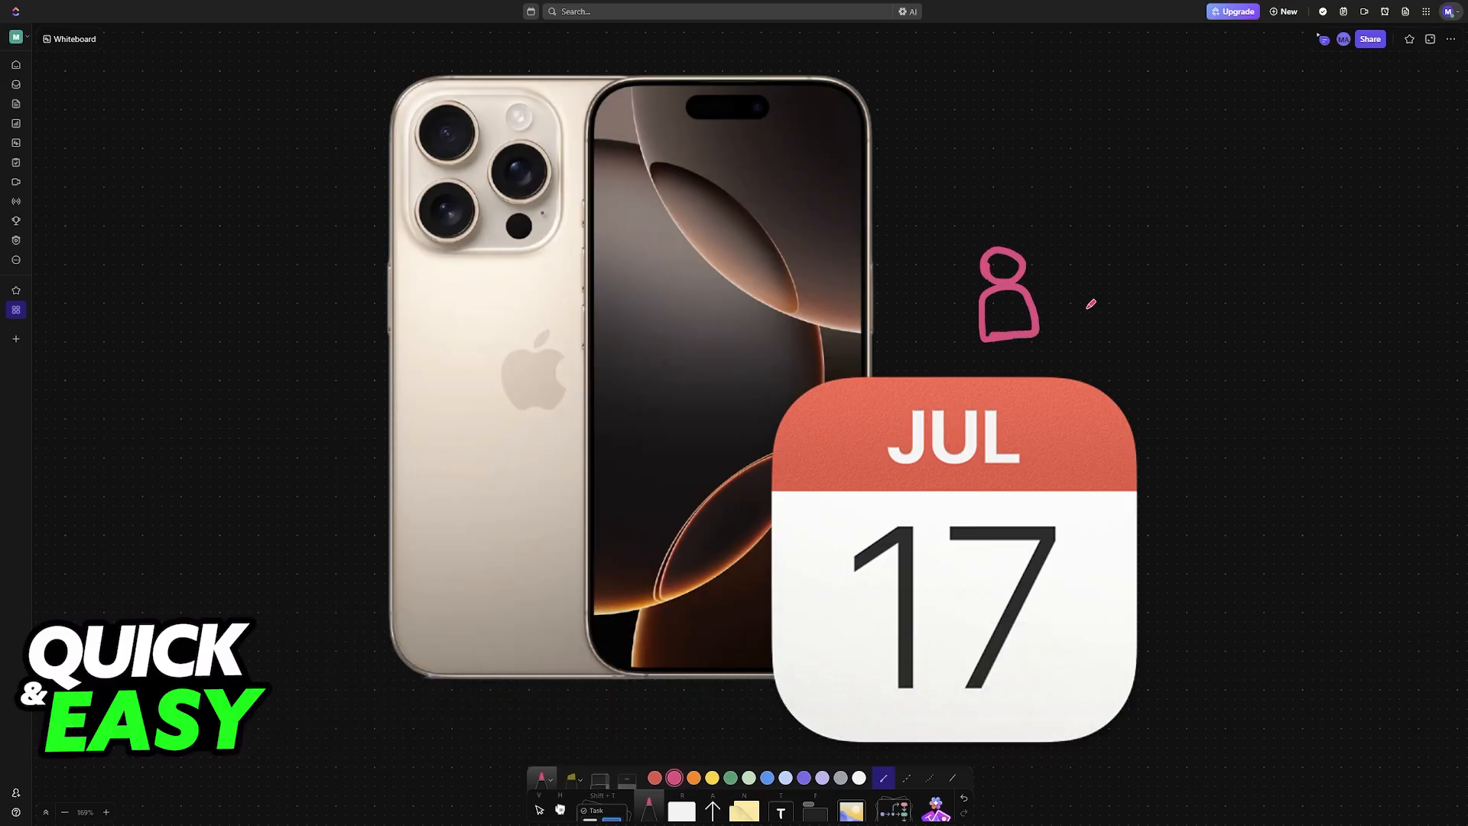
# - Draw arrows from the first person figure to recipients and add another person figure above
pyautogui.moveTo(1058, 295); pyautogui.dragTo(1199, 248)
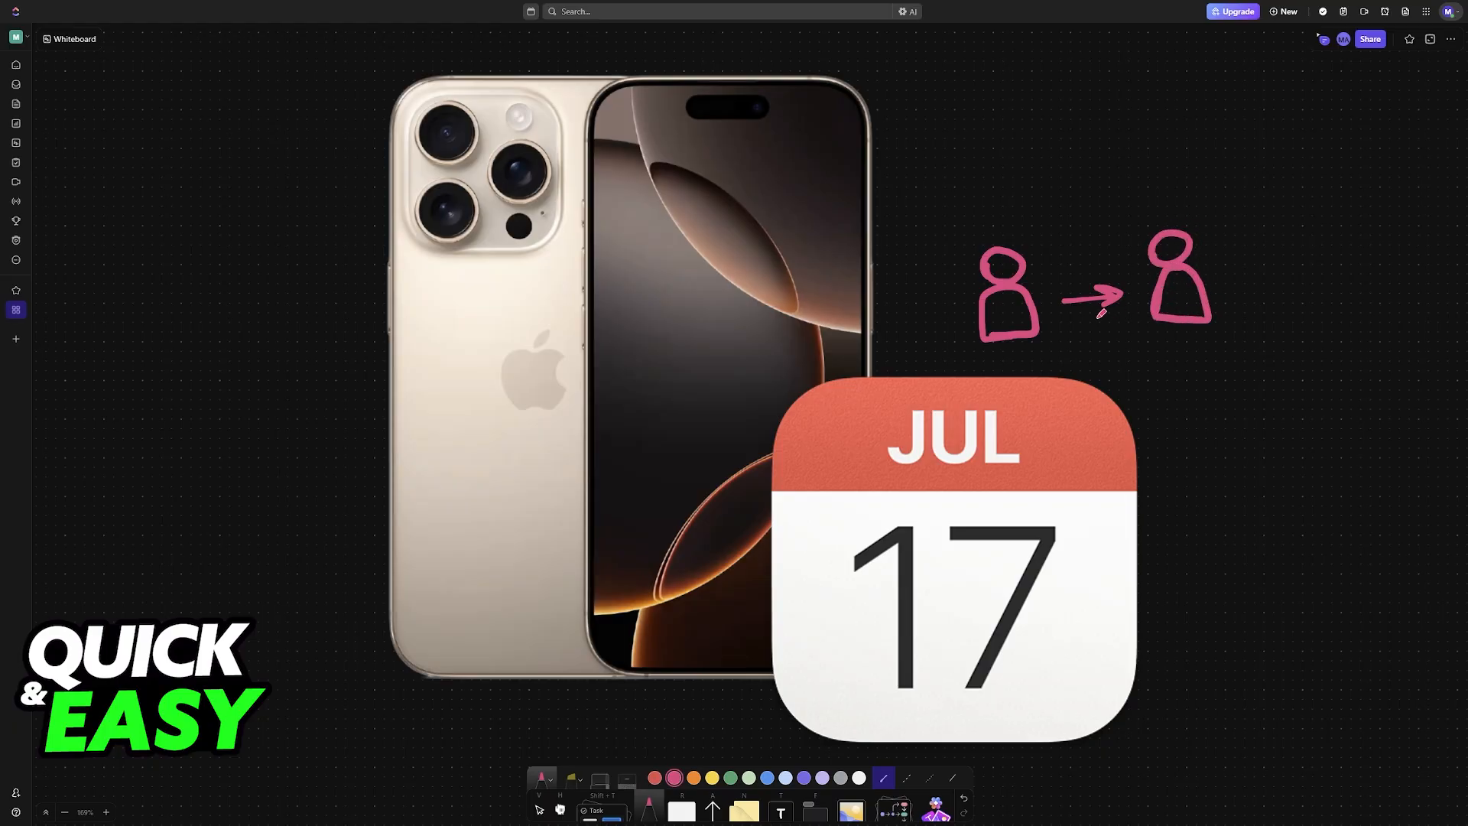
pyautogui.moveTo(1049, 282); pyautogui.dragTo(1119, 202)
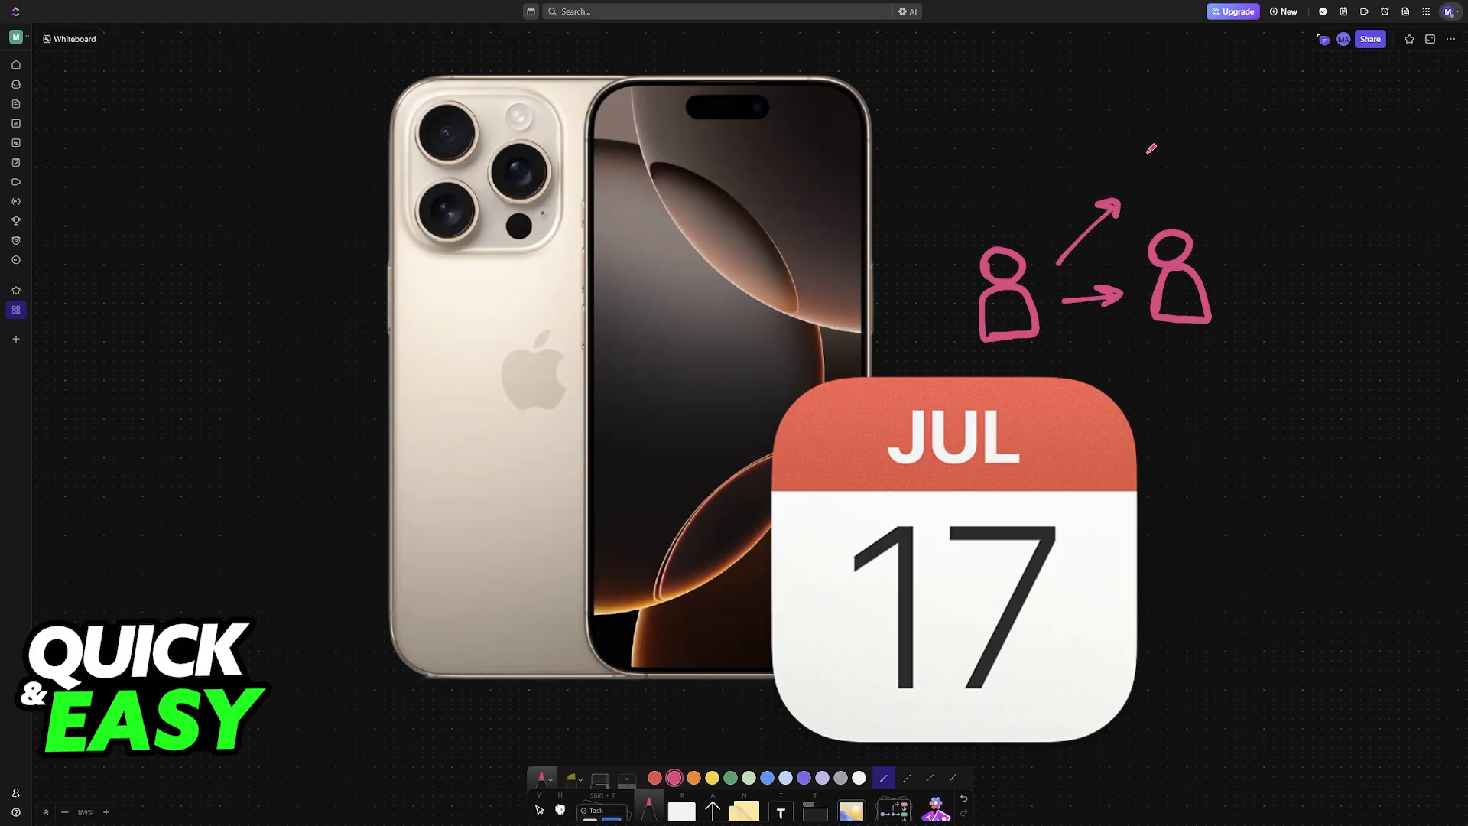
pyautogui.moveTo(1138, 136); pyautogui.dragTo(1190, 202)
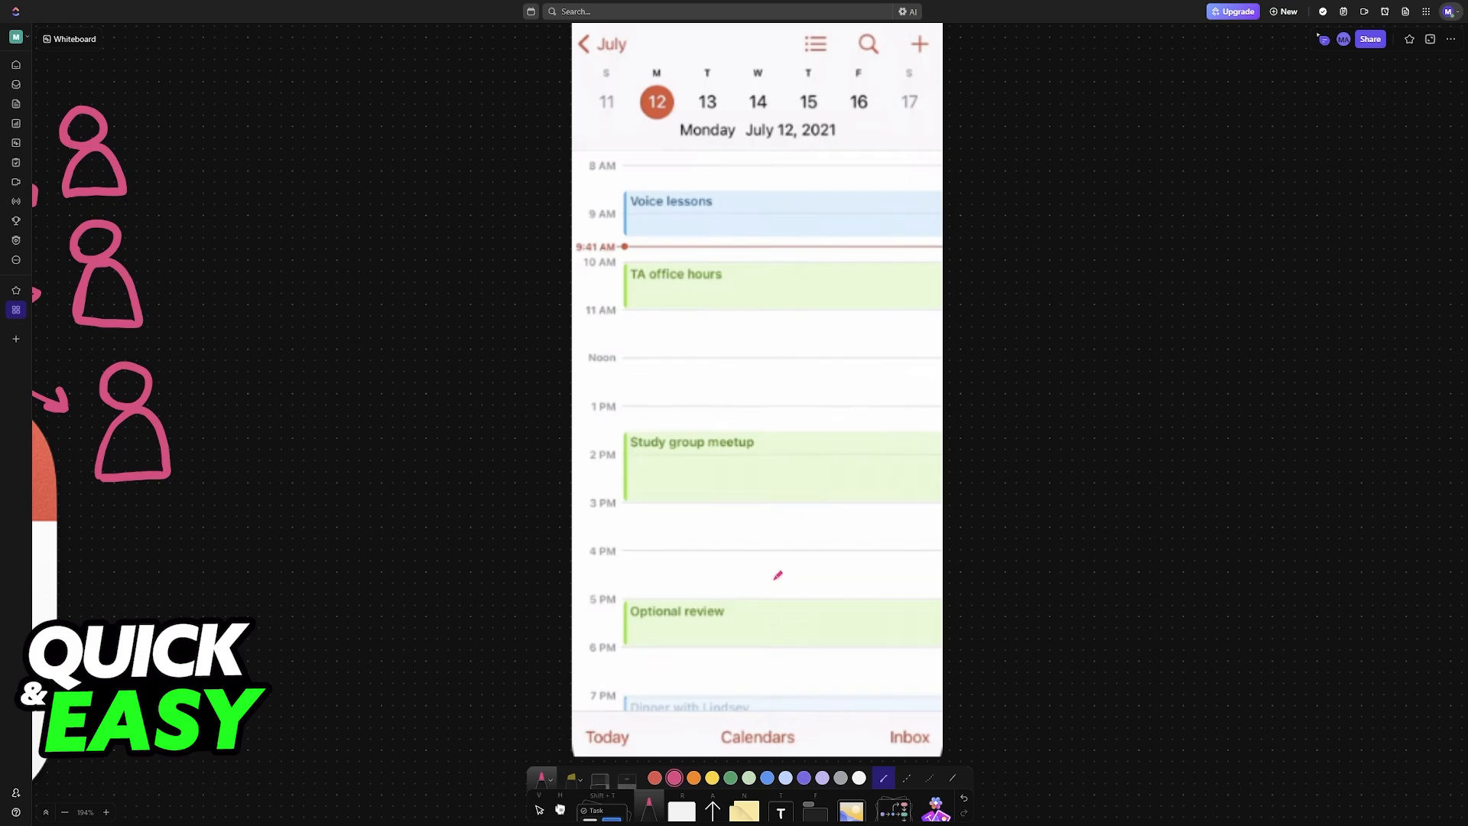
pyautogui.moveTo(924, 242)
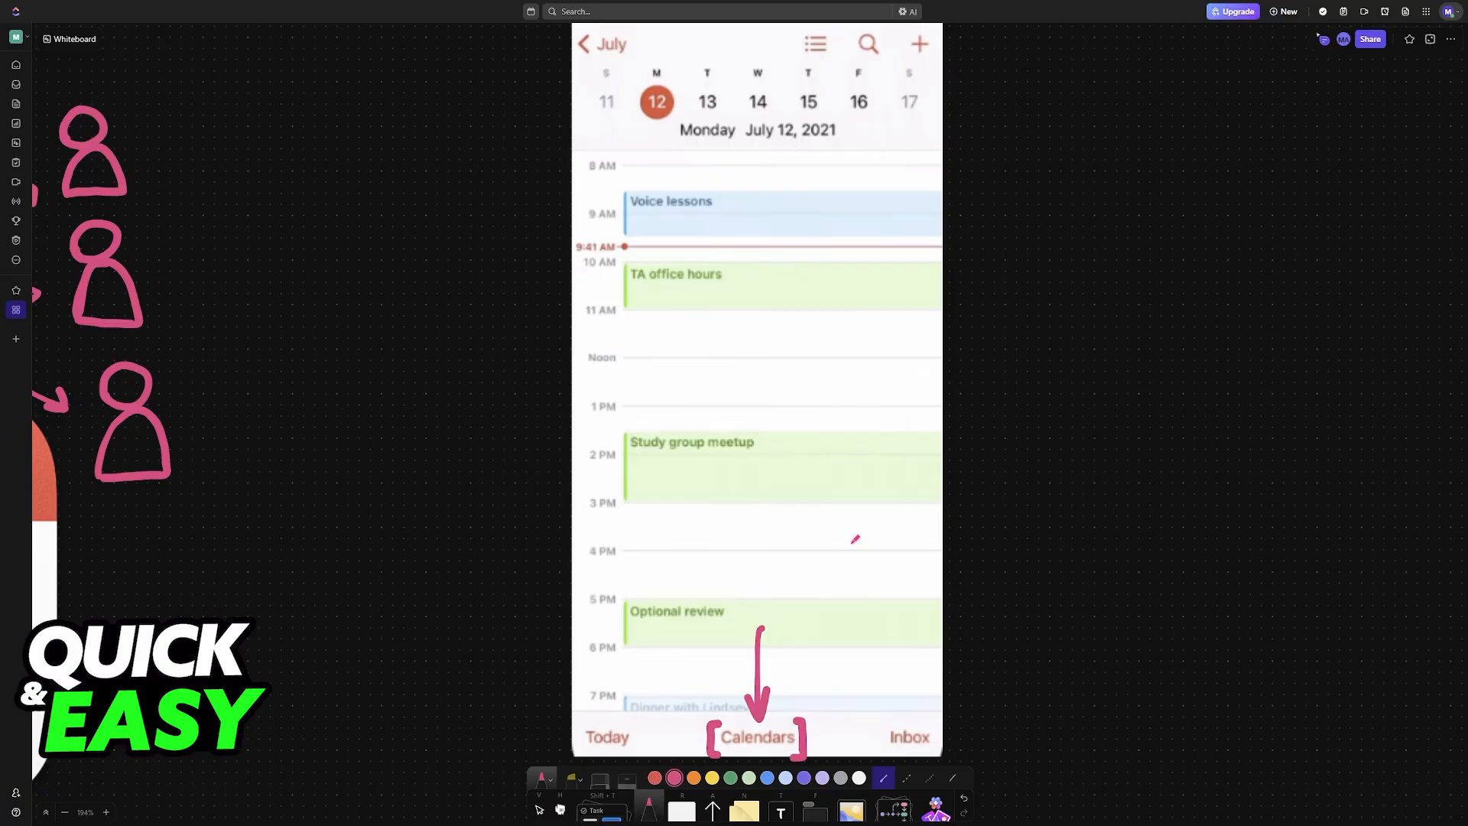
# - Move the canvas to the Calendars list screenshot after marking the Calendars tab
pyautogui.click(755, 737)
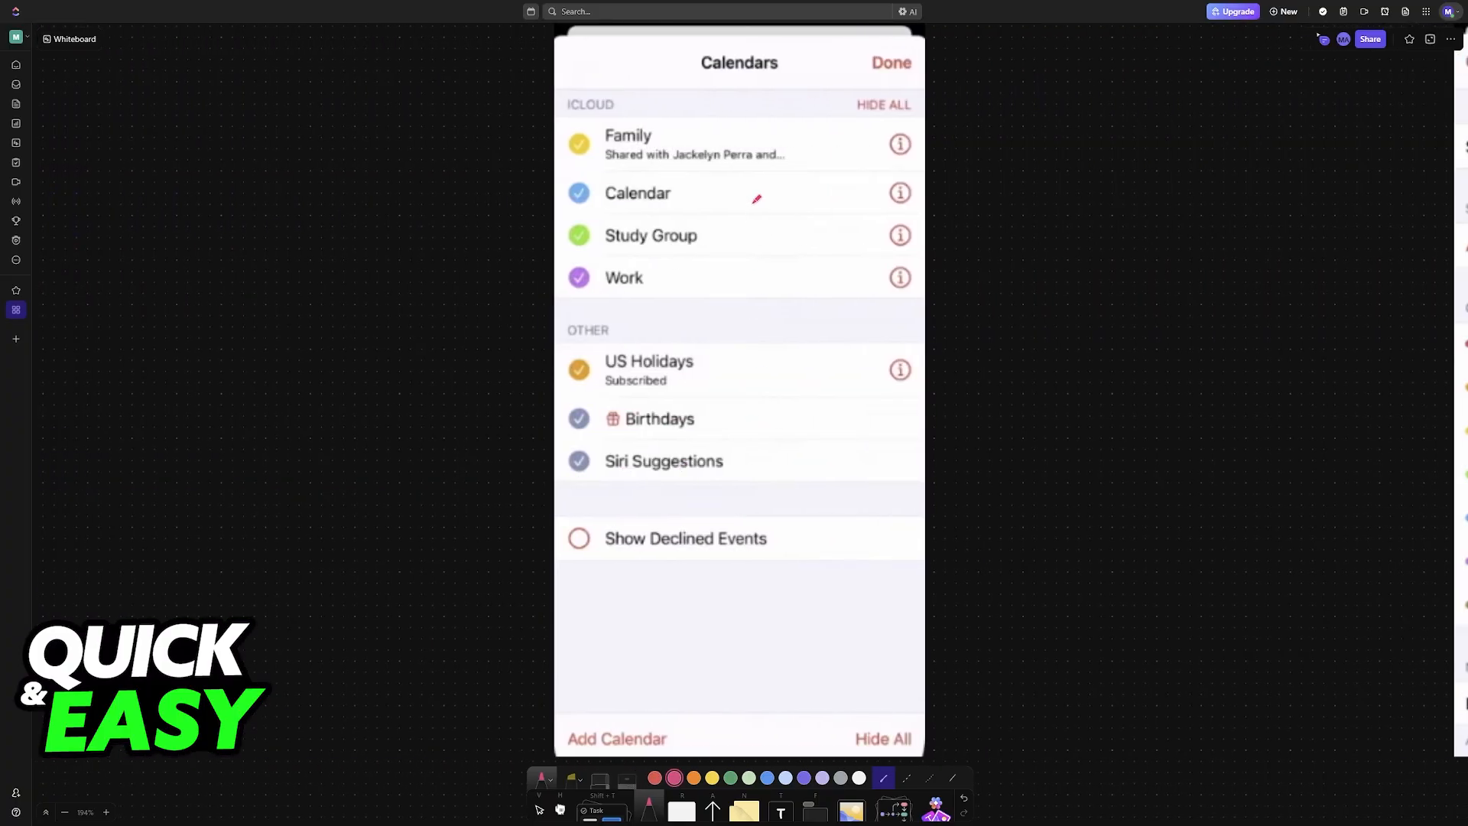
pyautogui.moveTo(581, 328)
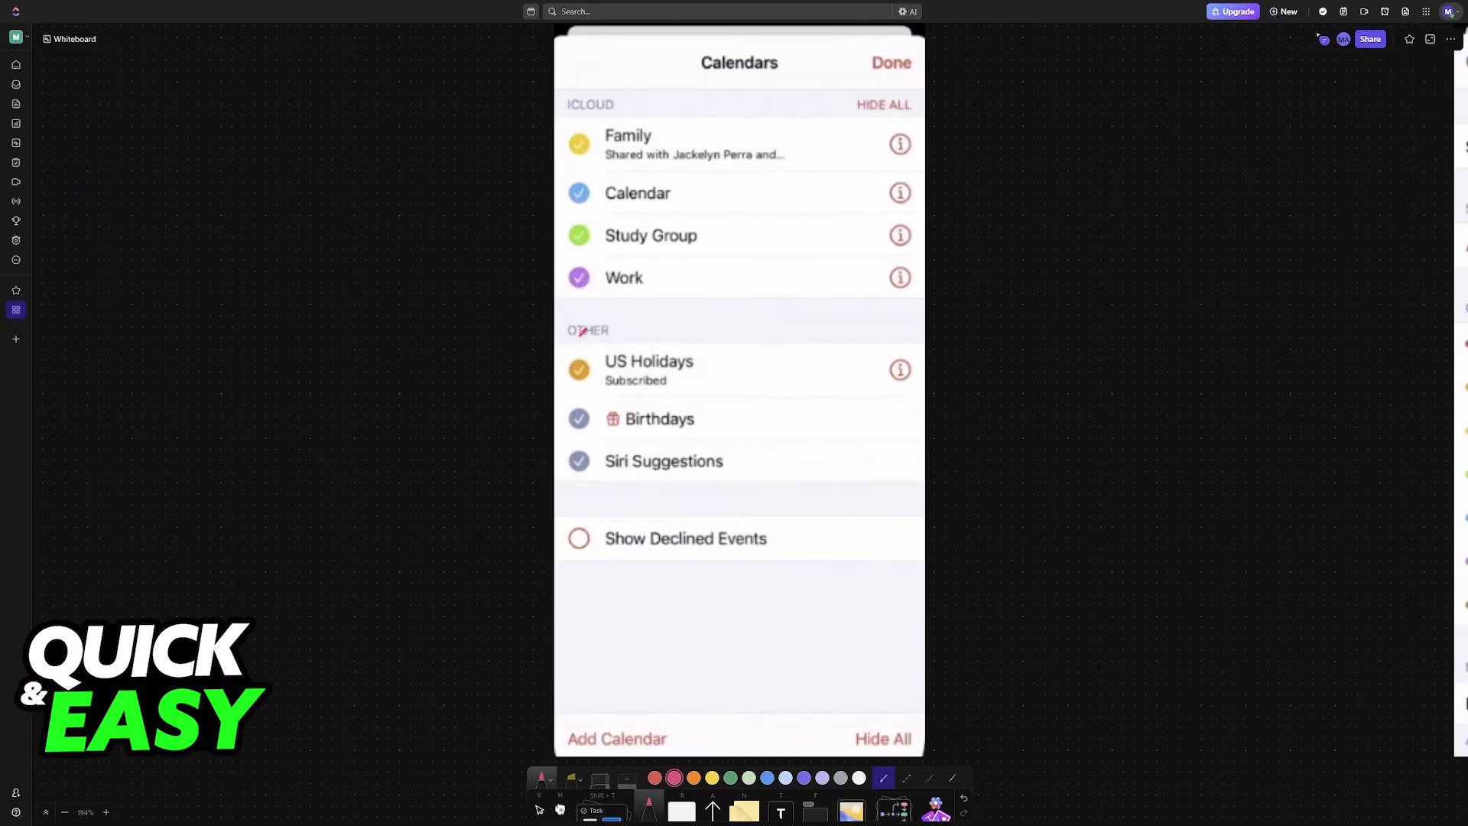
# - Mark the Calendars list of iCloud and Other calendars with a pink pen stroke
pyautogui.moveTo(870, 142); pyautogui.dragTo(877, 295)
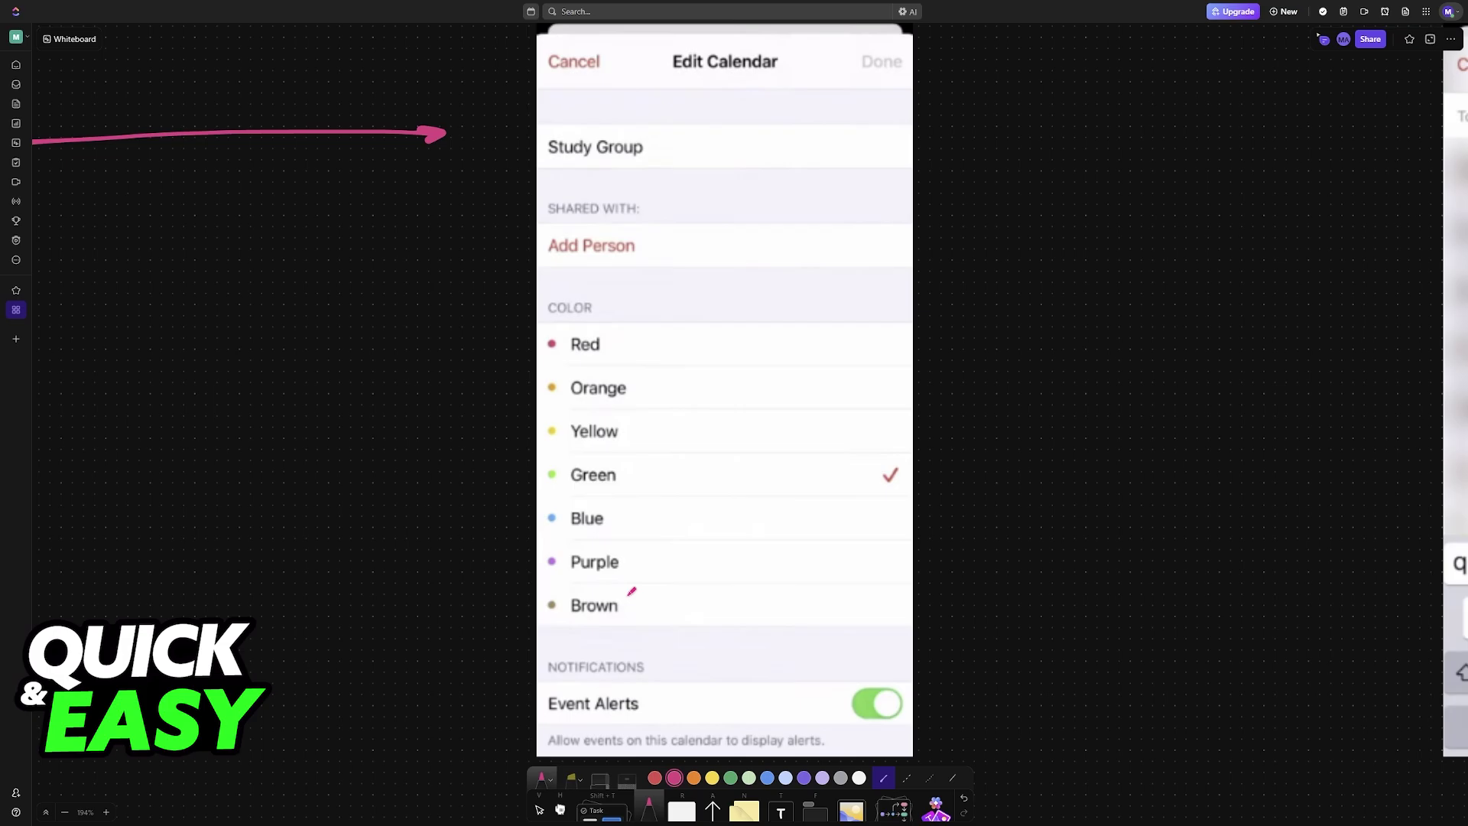
# - Bracket both sides of the Add Person row on the Edit Calendar screenshot
pyautogui.moveTo(551, 182); pyautogui.dragTo(539, 277)
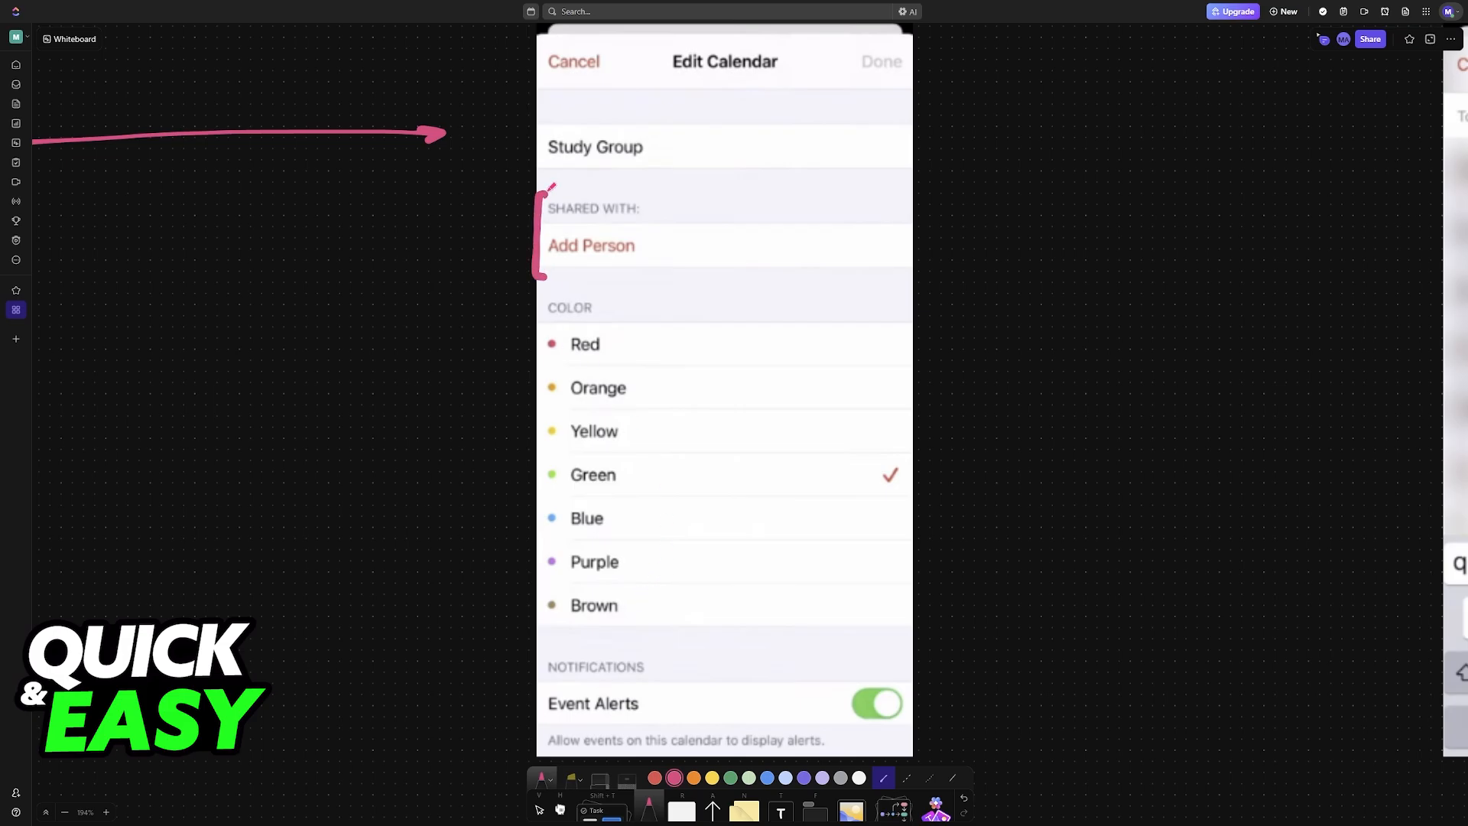
pyautogui.moveTo(904, 197); pyautogui.dragTo(904, 281)
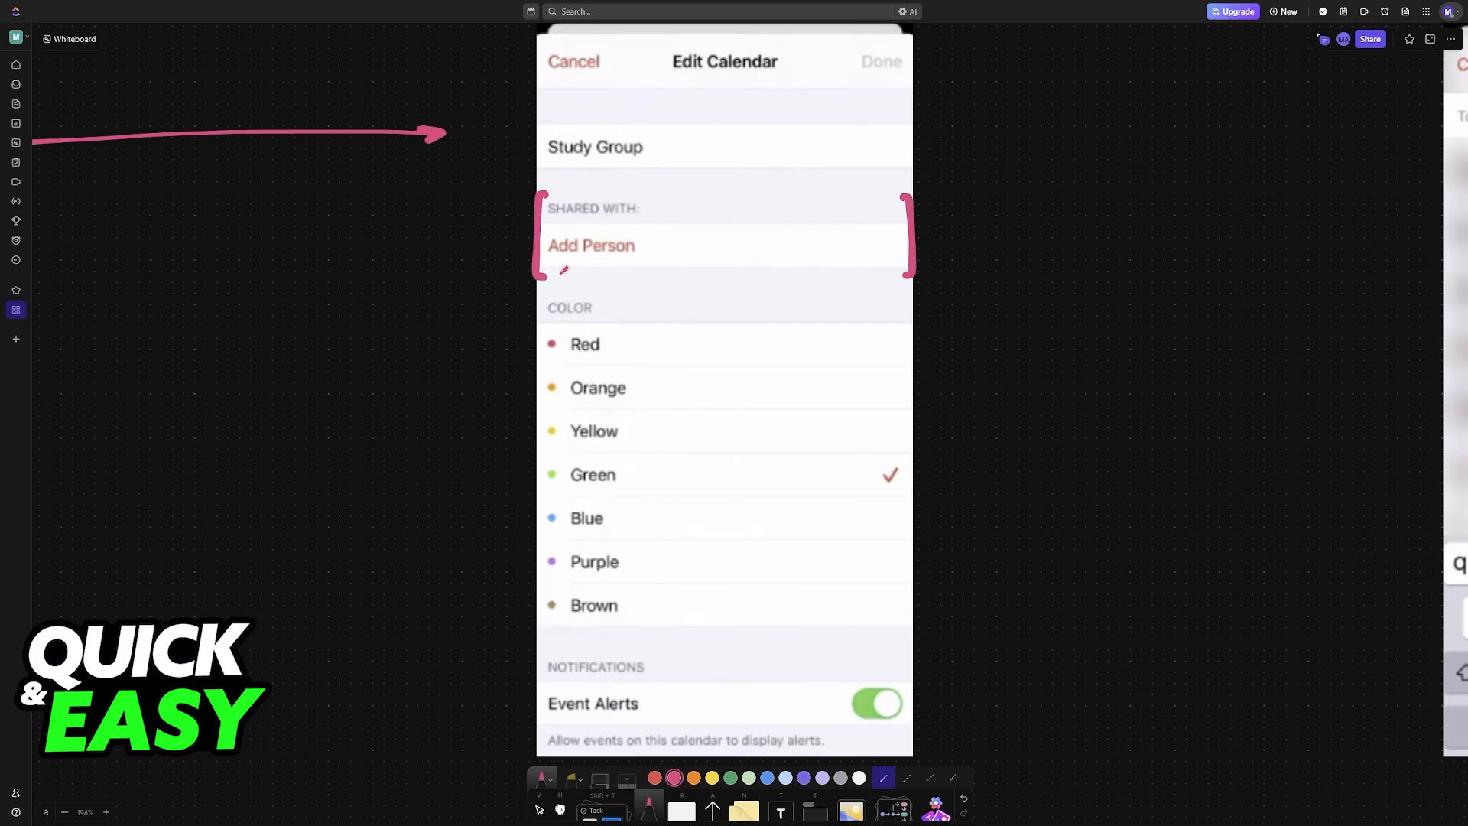
pyautogui.click(590, 244)
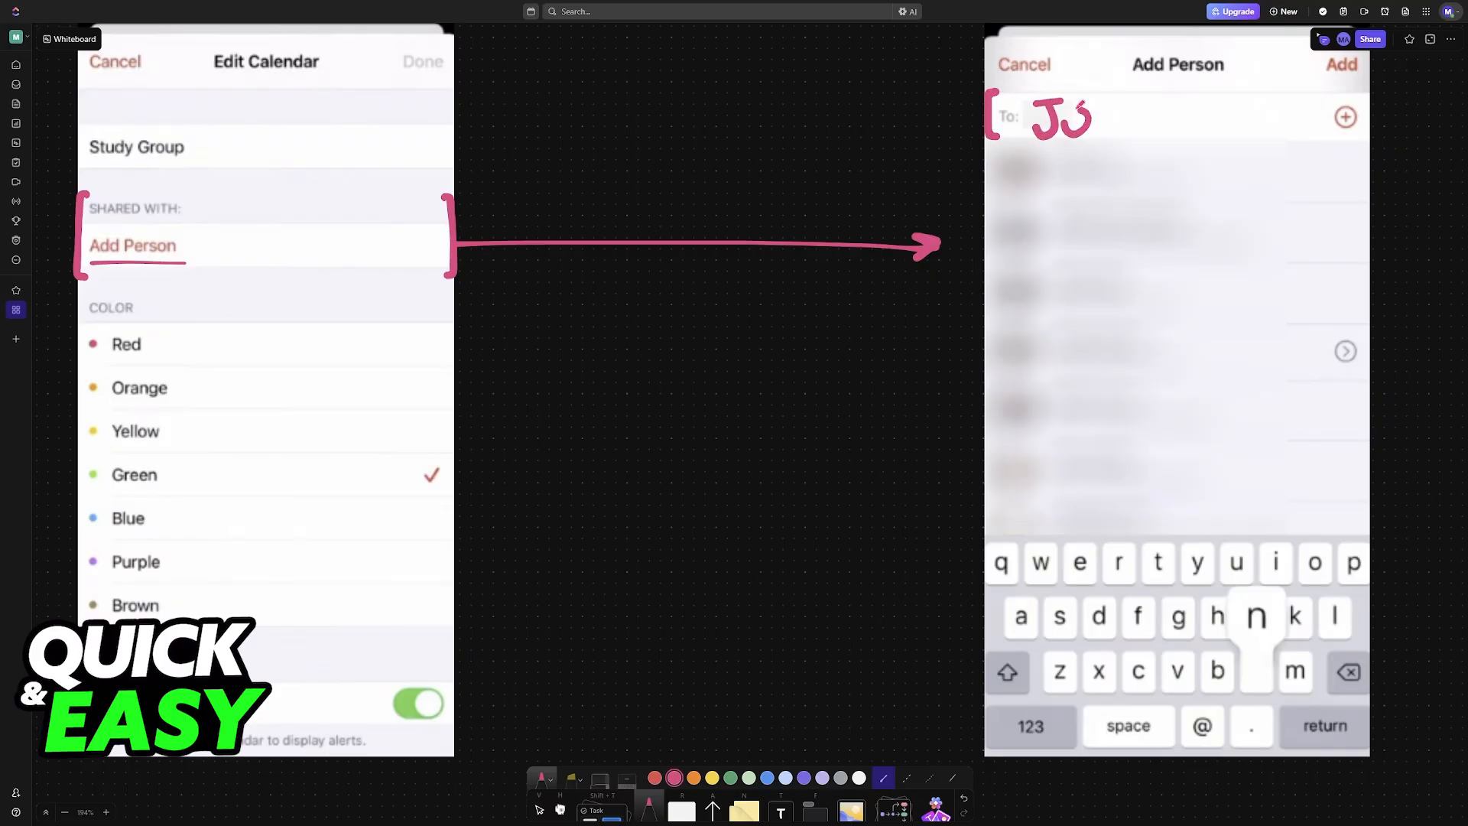
# - Write the name 'John' in the To field of the Add Person screenshot
pyautogui.write('John')
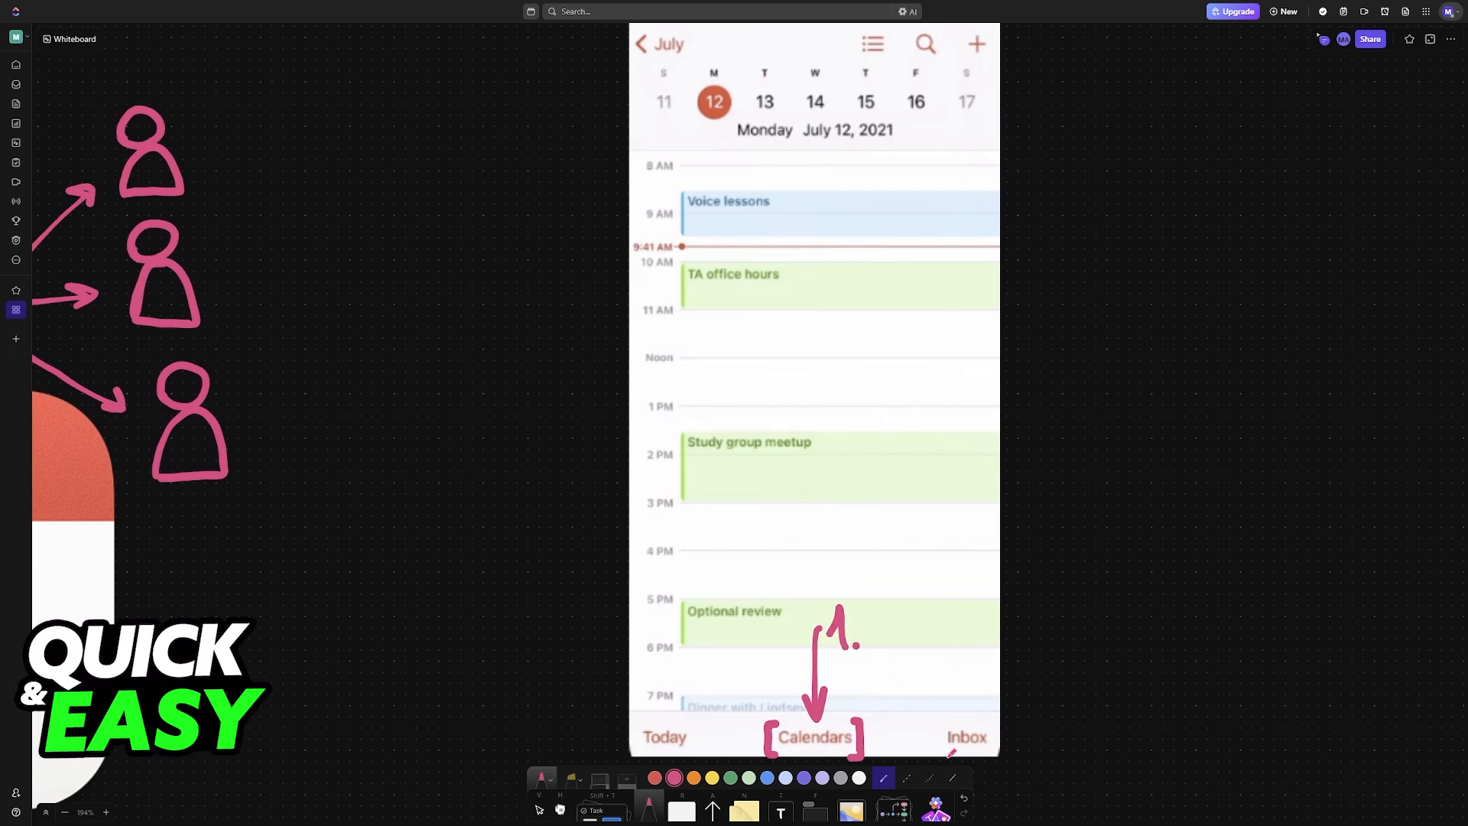
# - Circle the step number 1 above the Calendars arrow and bracket the Inbox label
pyautogui.moveTo(936, 711); pyautogui.dragTo(1001, 759)
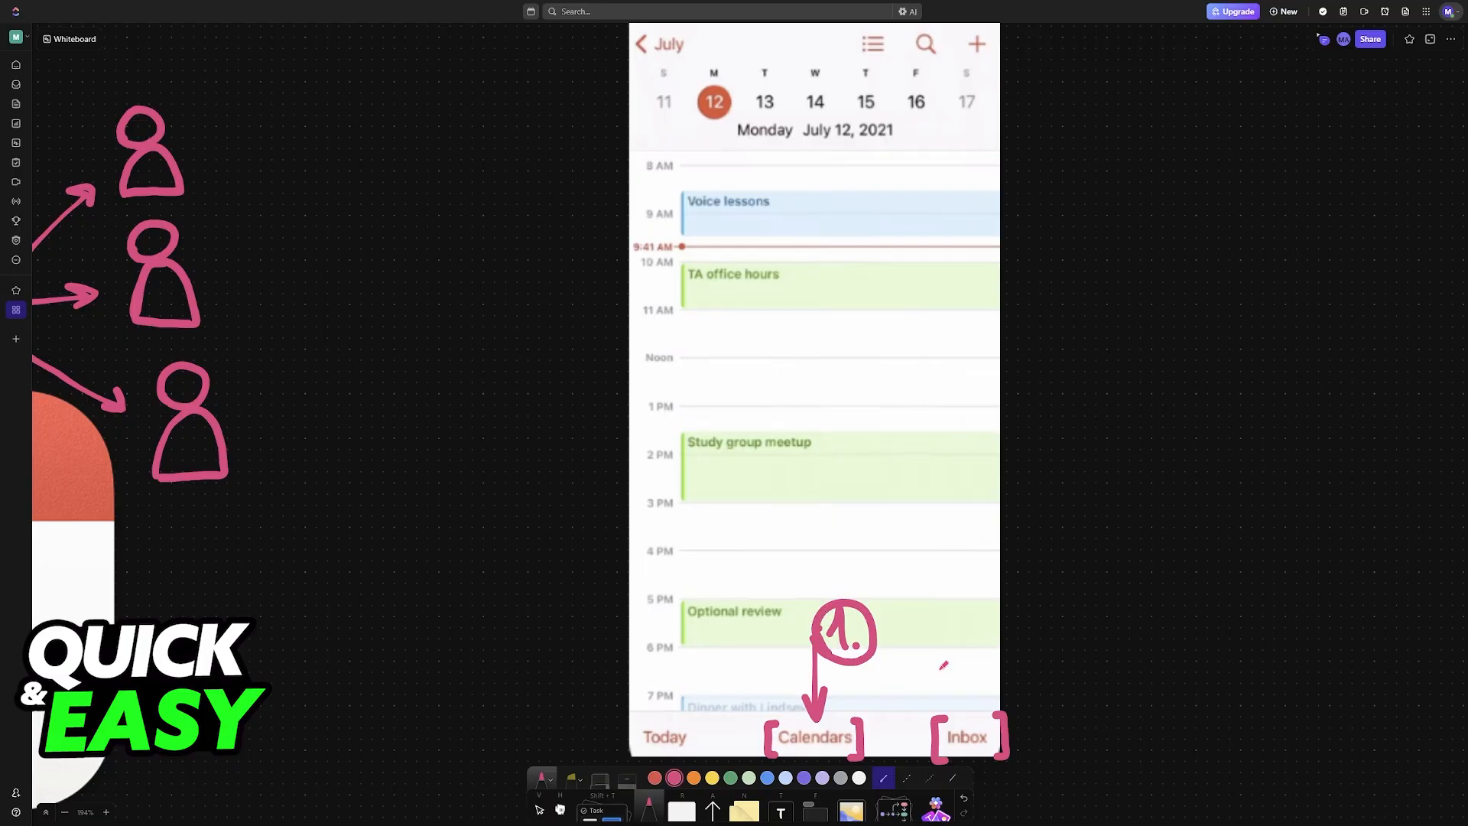
pyautogui.moveTo(974, 613); pyautogui.dragTo(965, 702)
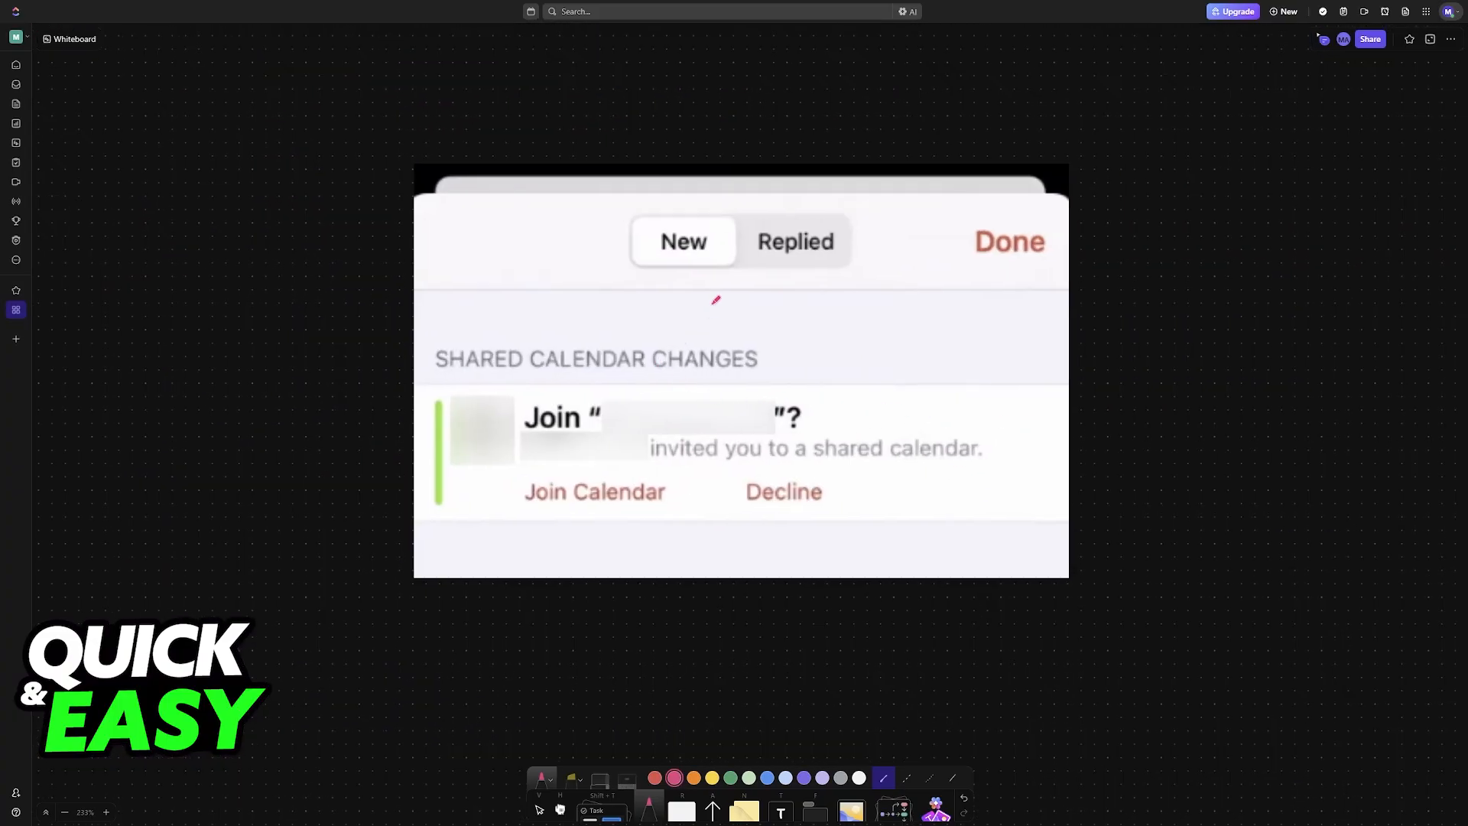
# - Arrow to Shared Calendar Changes, handwrite 'Title' over the blurred name, and bracket Join Calendar
pyautogui.moveTo(714, 298); pyautogui.dragTo(683, 337)
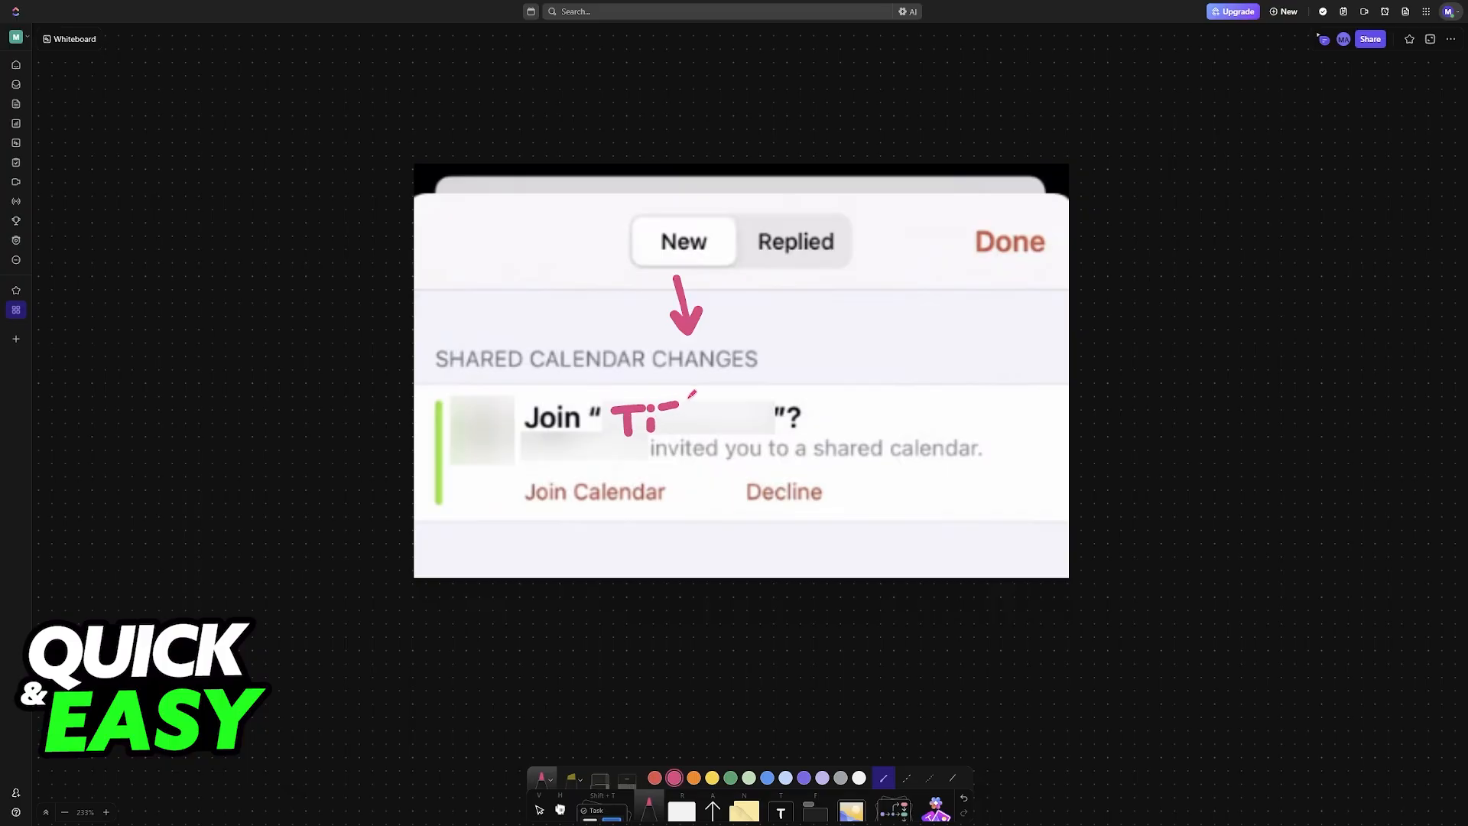
pyautogui.moveTo(618, 416); pyautogui.dragTo(736, 422)
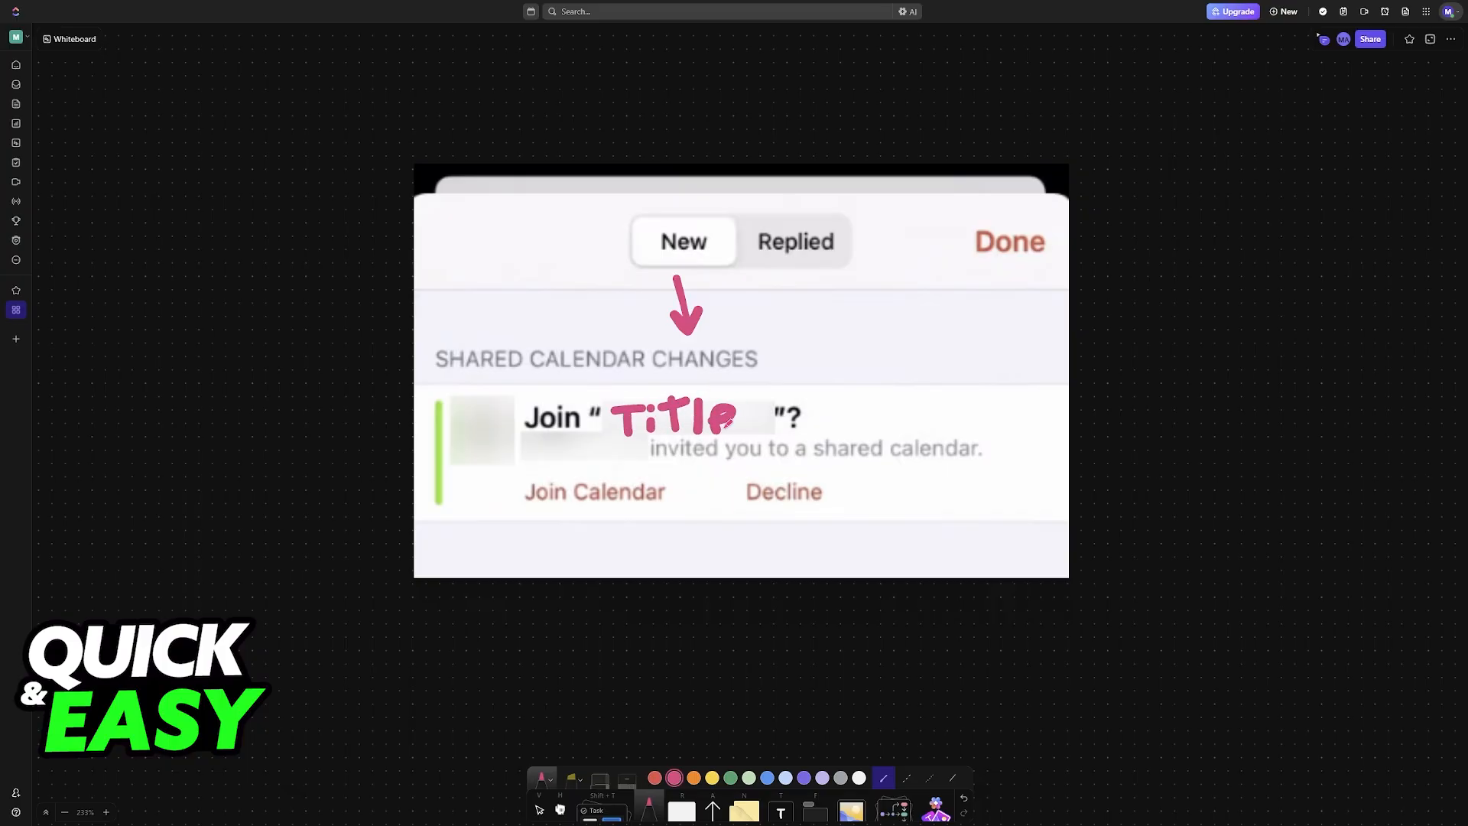
pyautogui.moveTo(688, 459); pyautogui.dragTo(513, 507)
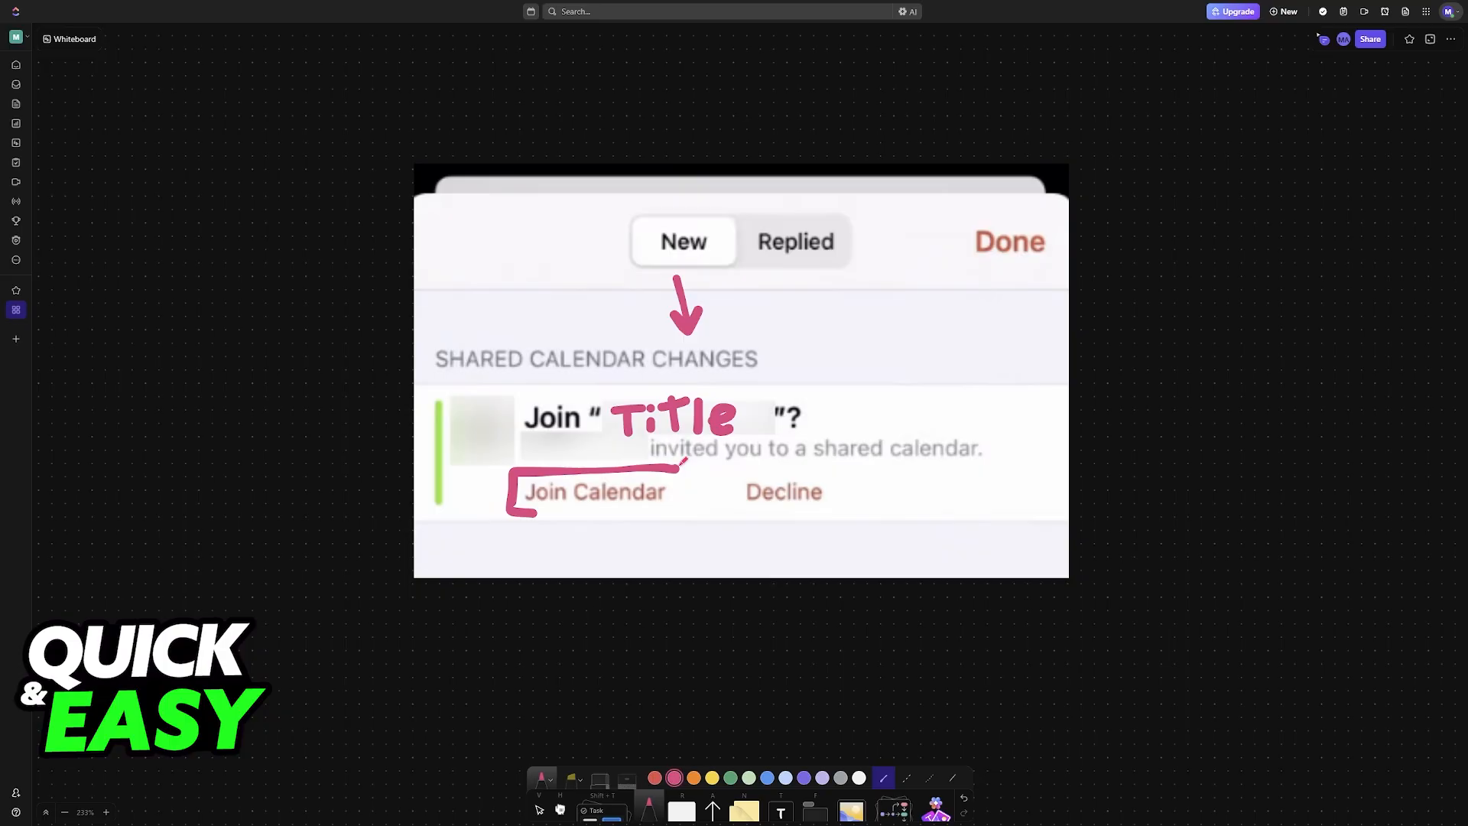